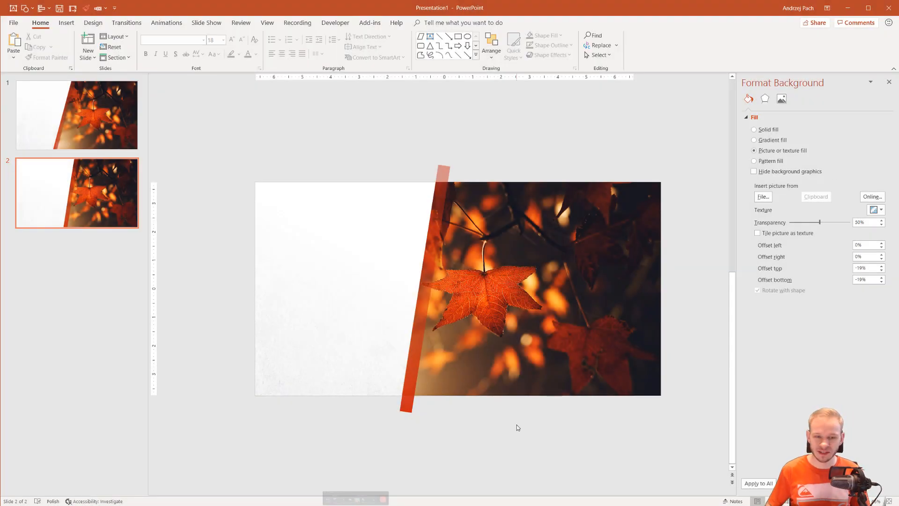
mouse_move(322, 344)
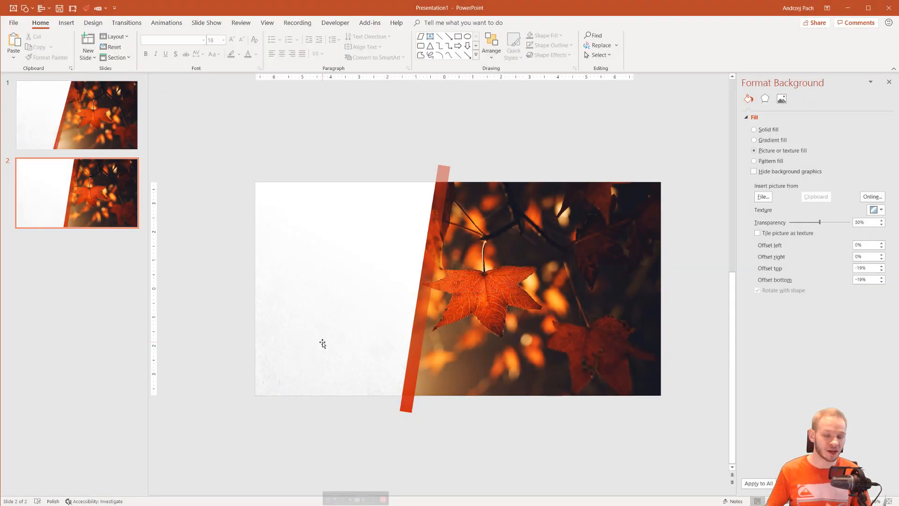
mouse_move(263, 265)
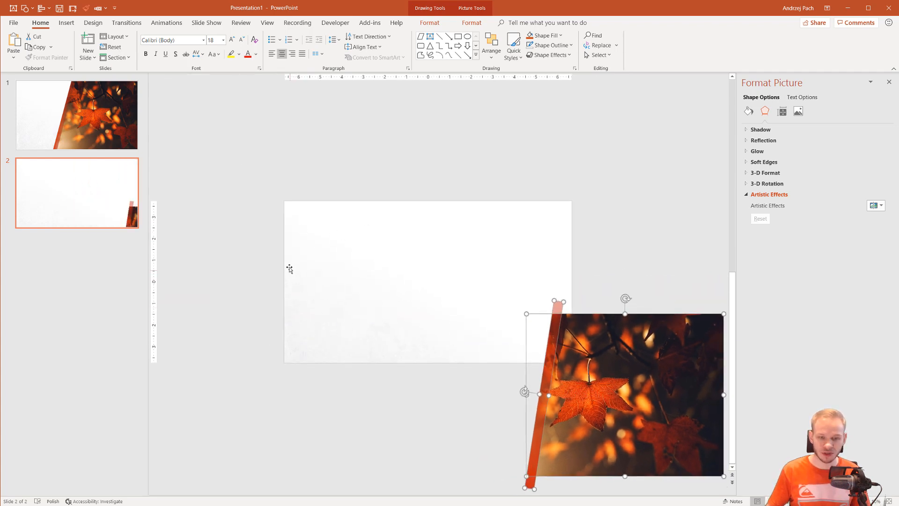
mouse_move(326, 349)
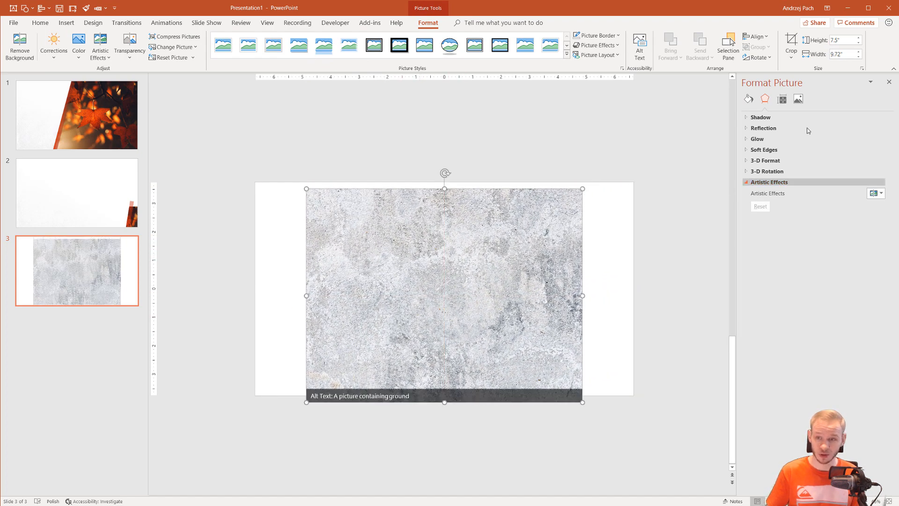
Try a gradient fill on the texture picture, then remove it so slide 3 is blank.
click(748, 98)
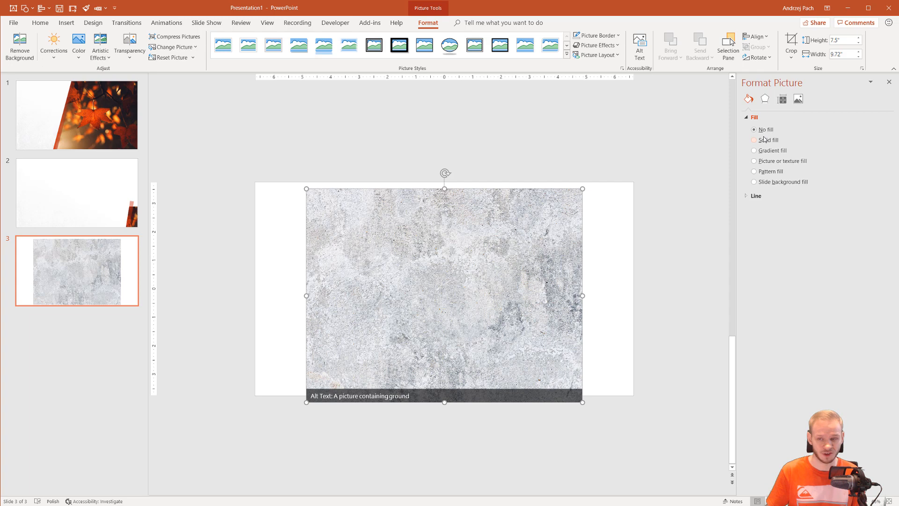
click(753, 150)
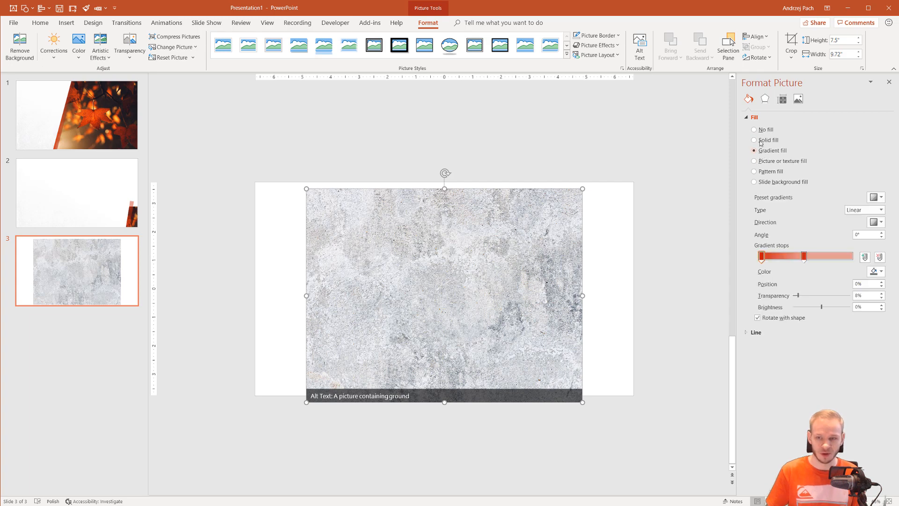
click(754, 129)
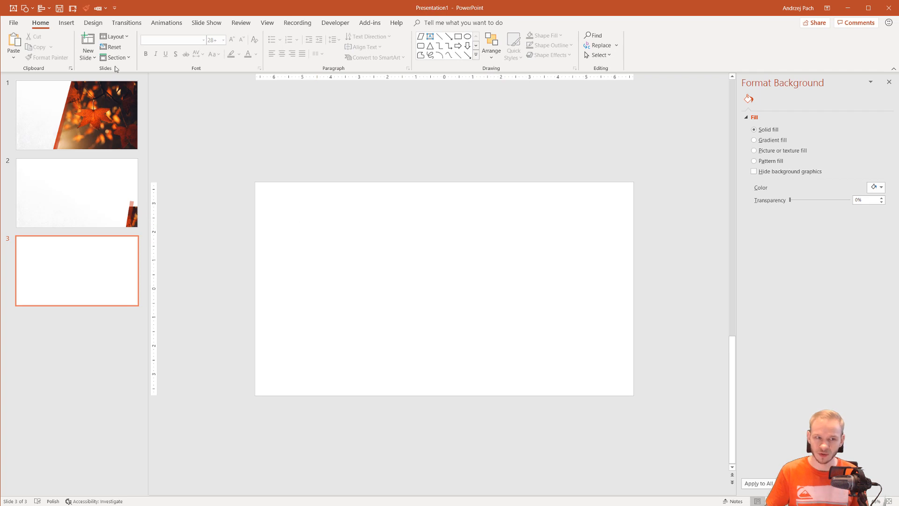
Draw a full-slide rectangle on slide 3 and give it a picture fill.
click(66, 22)
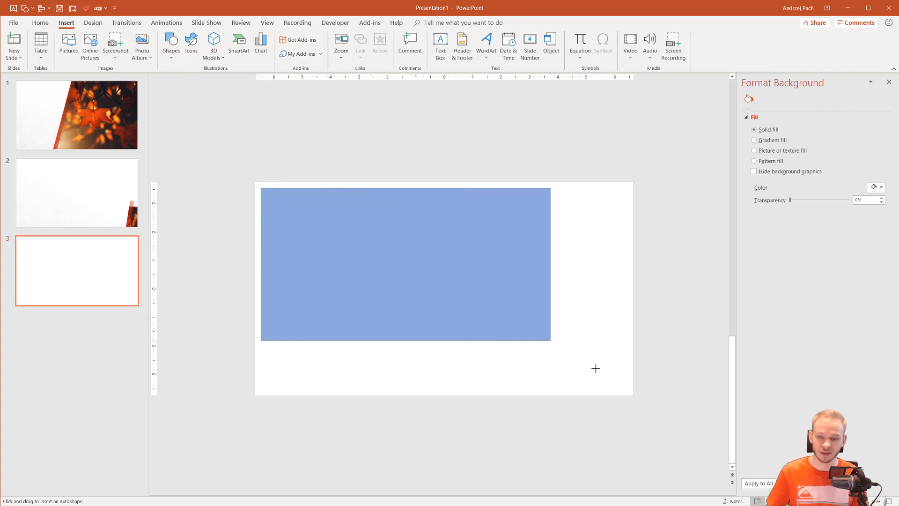
drag(260, 180, 595, 369)
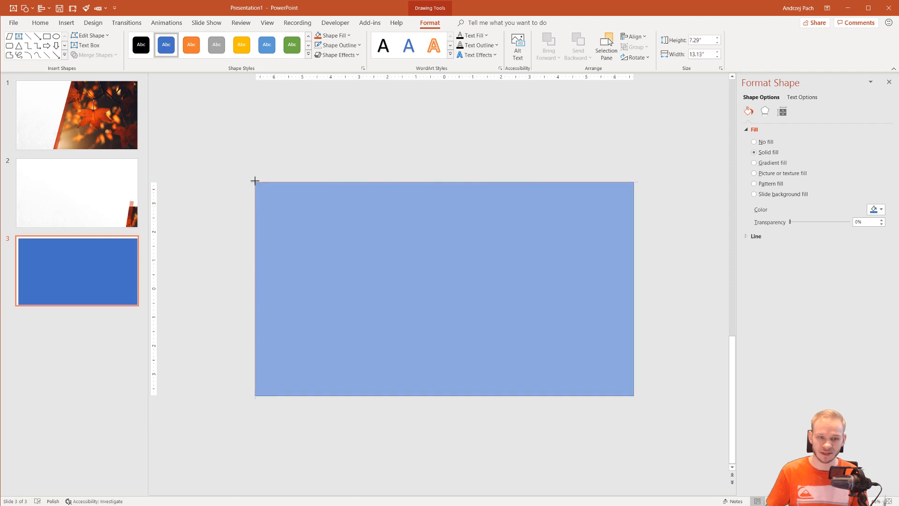
click(337, 45)
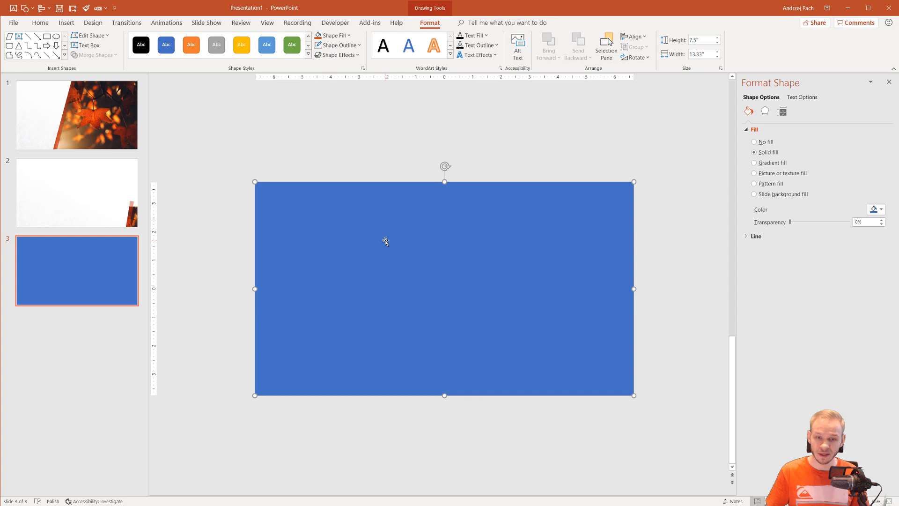
mouse_move(771, 169)
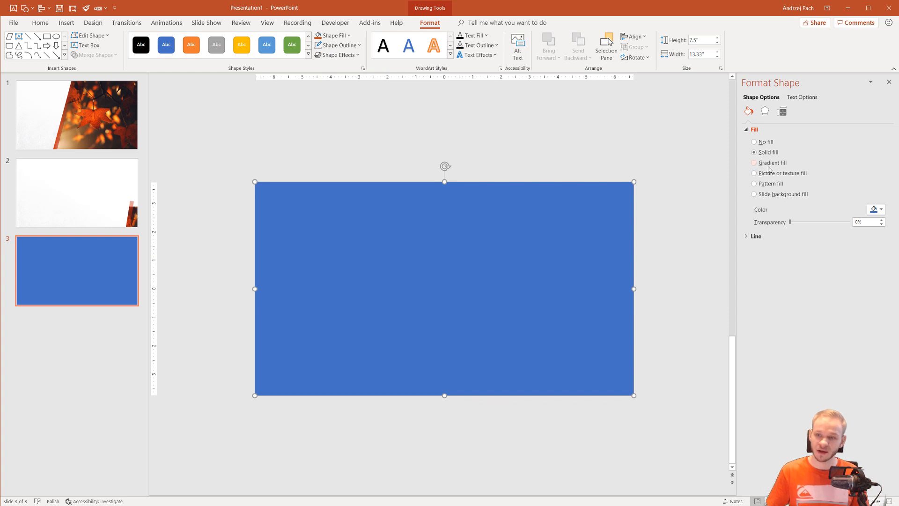
click(754, 172)
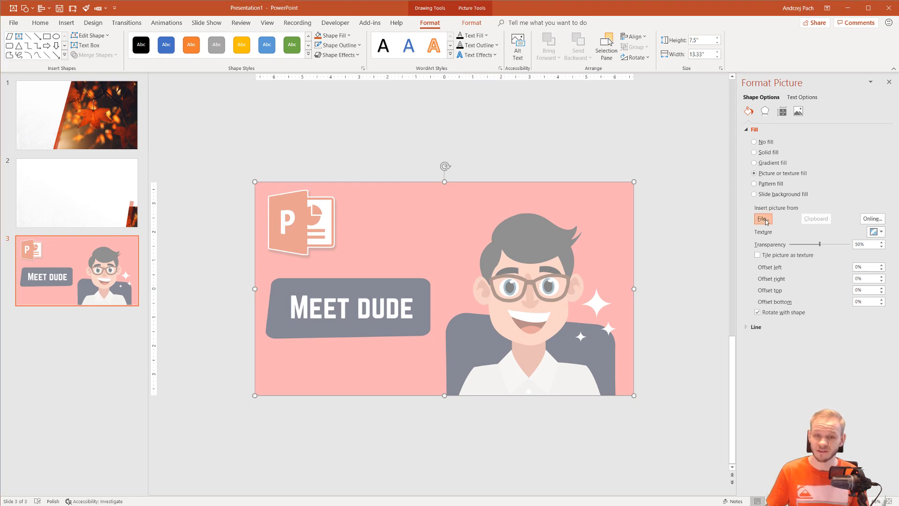
Fill the rectangle with the grunge concrete texture file at 0% transparency.
click(762, 218)
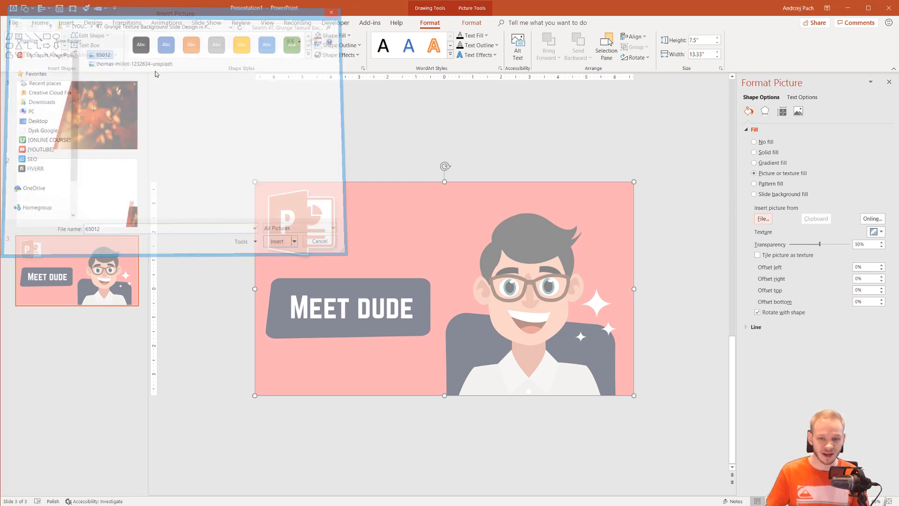
click(277, 241)
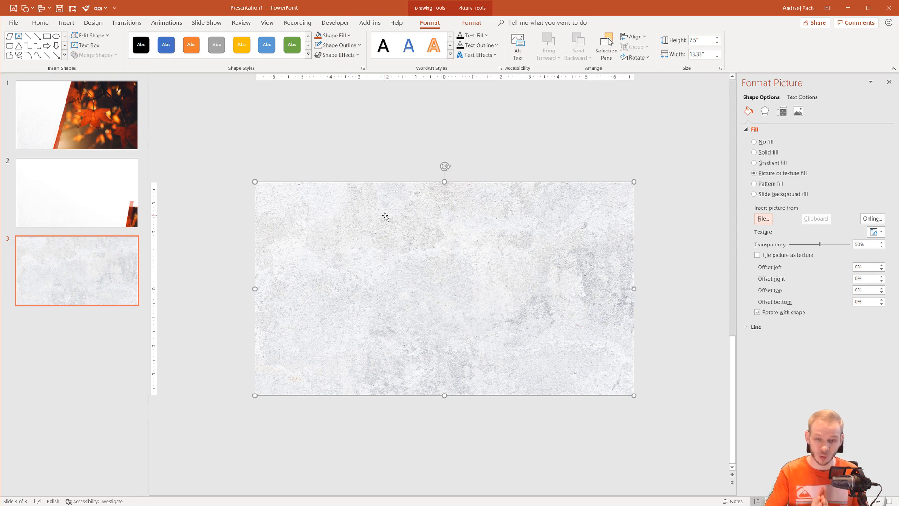
mouse_move(790, 264)
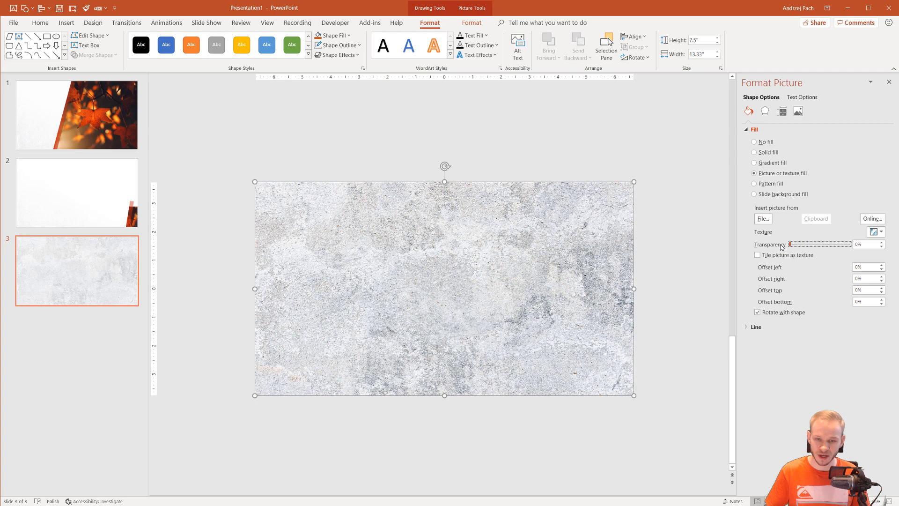
mouse_move(324, 181)
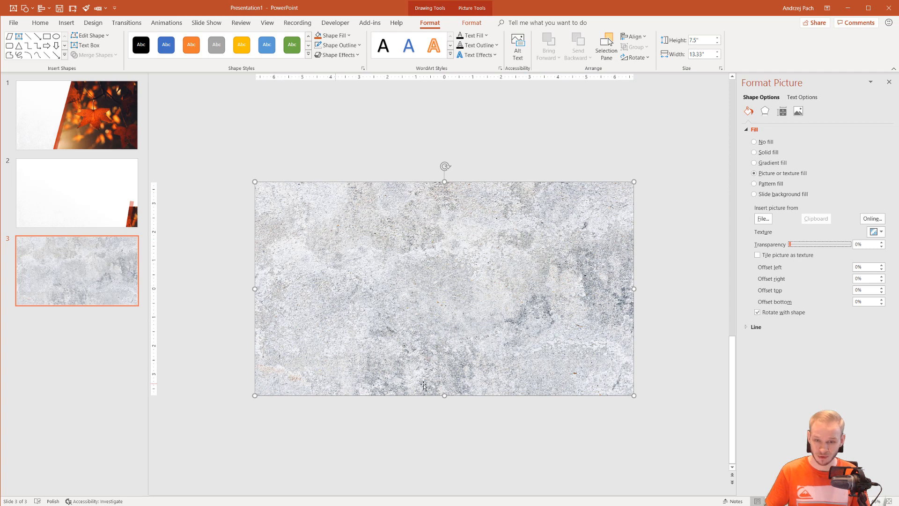
mouse_move(593, 266)
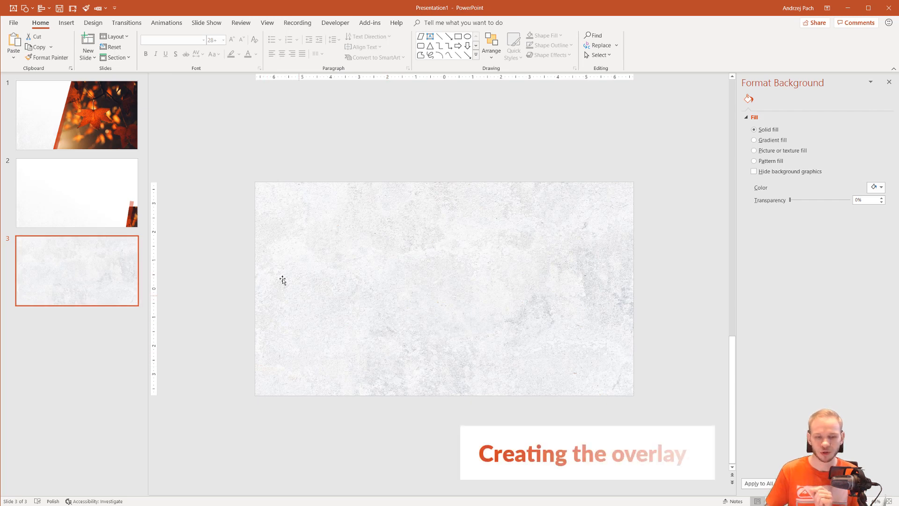
mouse_move(66, 22)
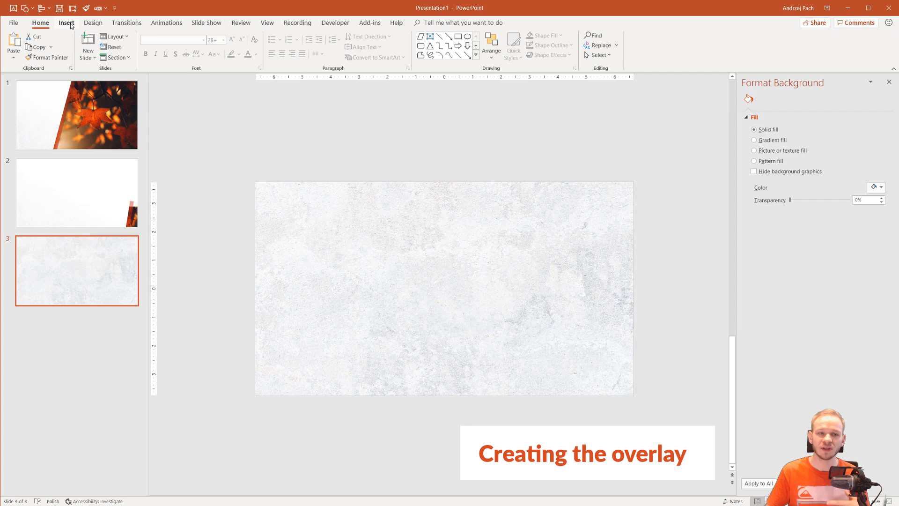
Draw a second full-slide rectangle over the grey texture on slide 3.
click(171, 45)
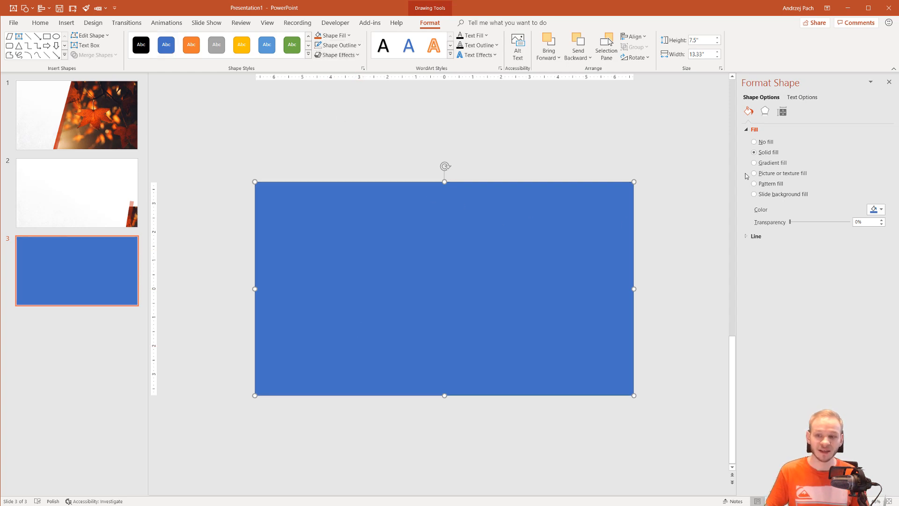
mouse_move(754, 163)
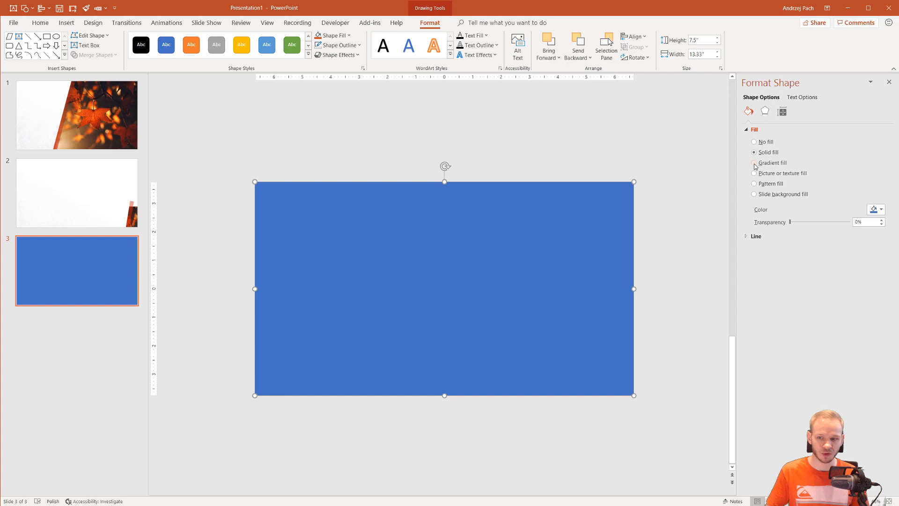
Give the overlay rectangle a linear gradient fill with its stops recoloured white.
click(755, 162)
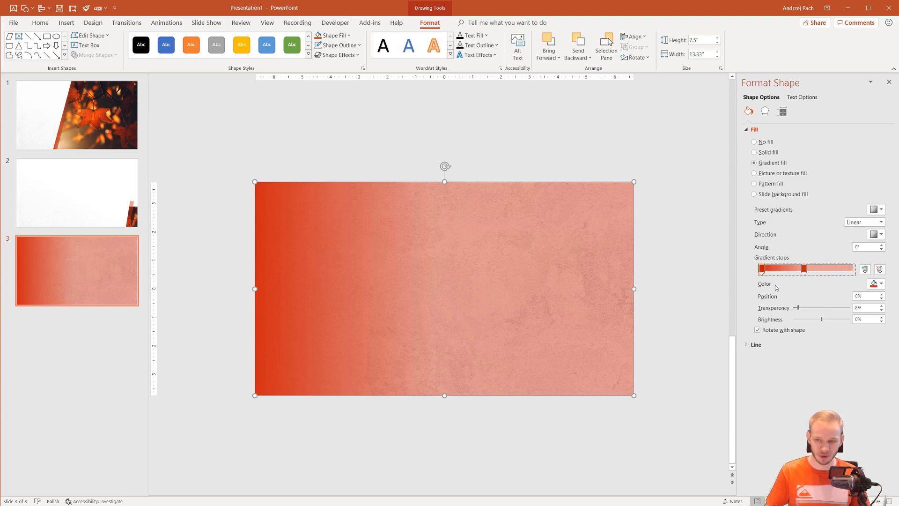
click(876, 284)
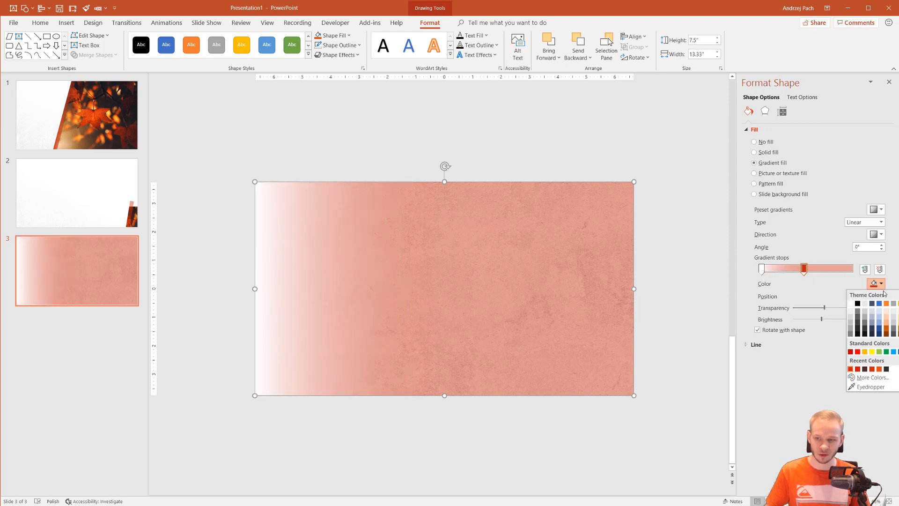
click(850, 304)
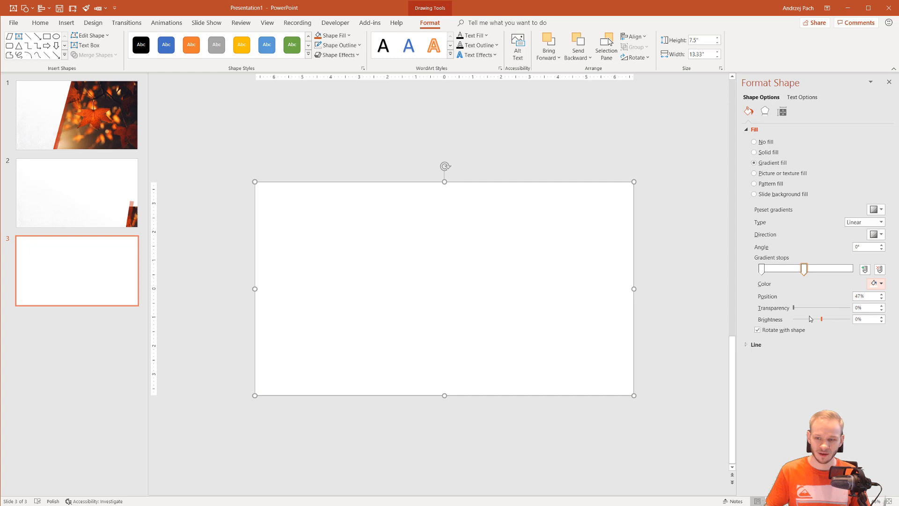
mouse_move(767, 276)
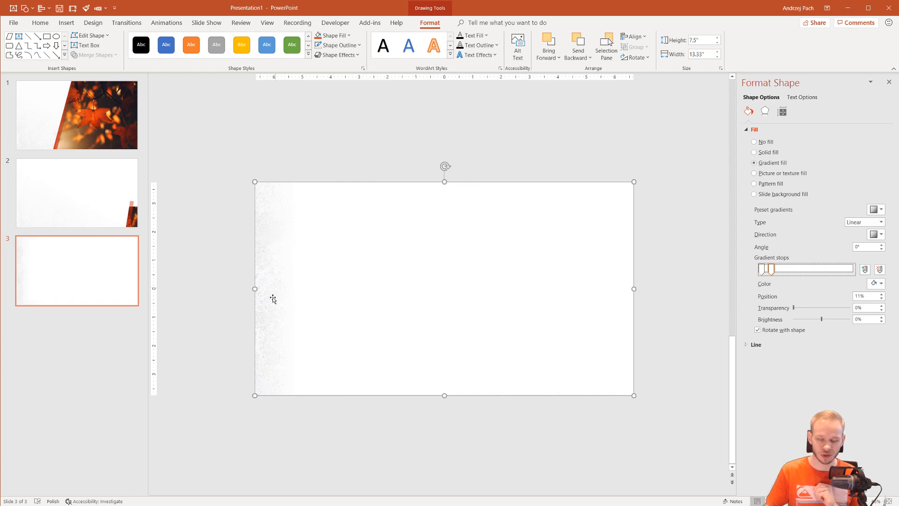
mouse_move(270, 296)
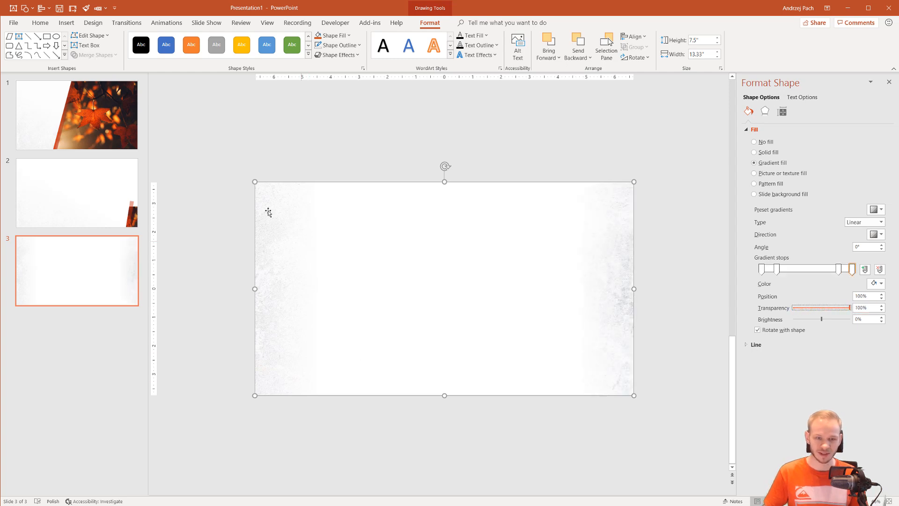
mouse_move(617, 302)
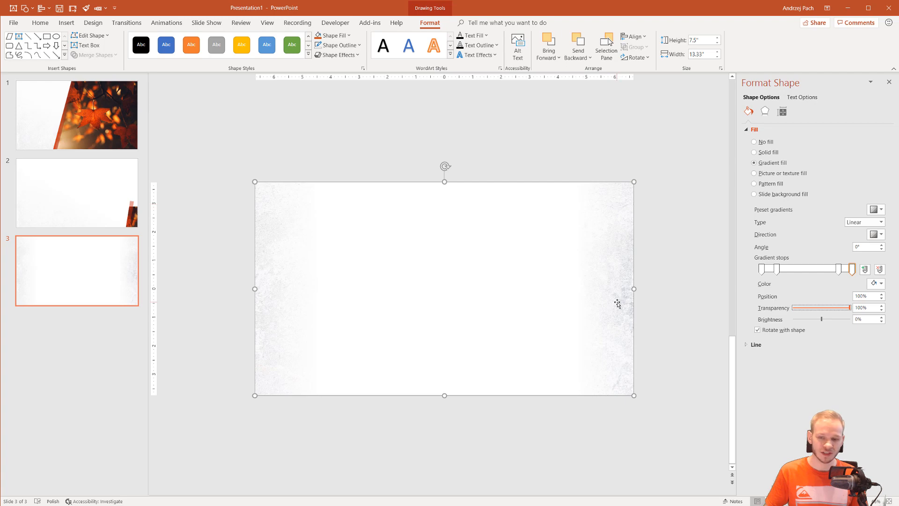
mouse_move(357, 292)
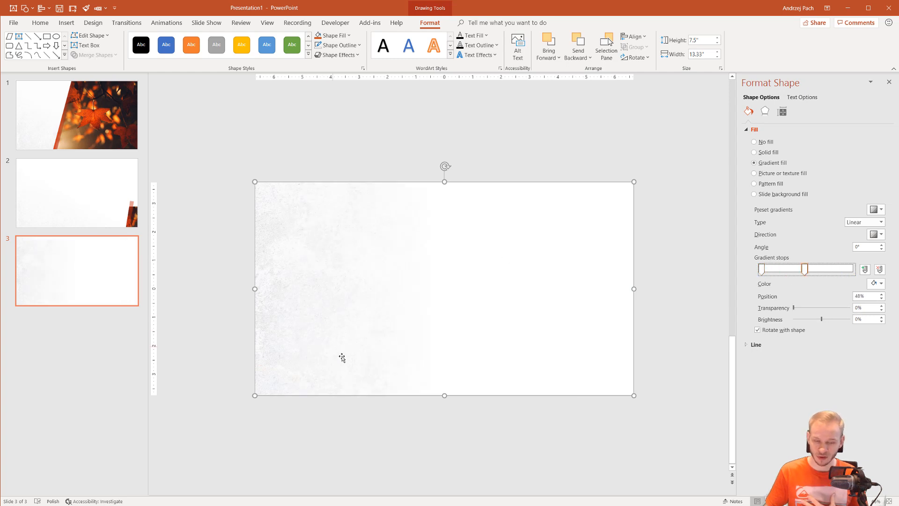
mouse_move(403, 367)
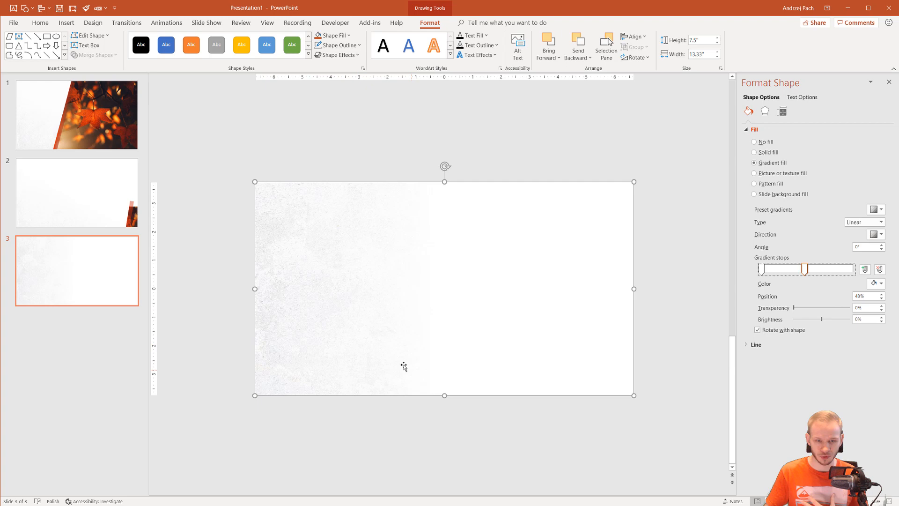
mouse_move(272, 315)
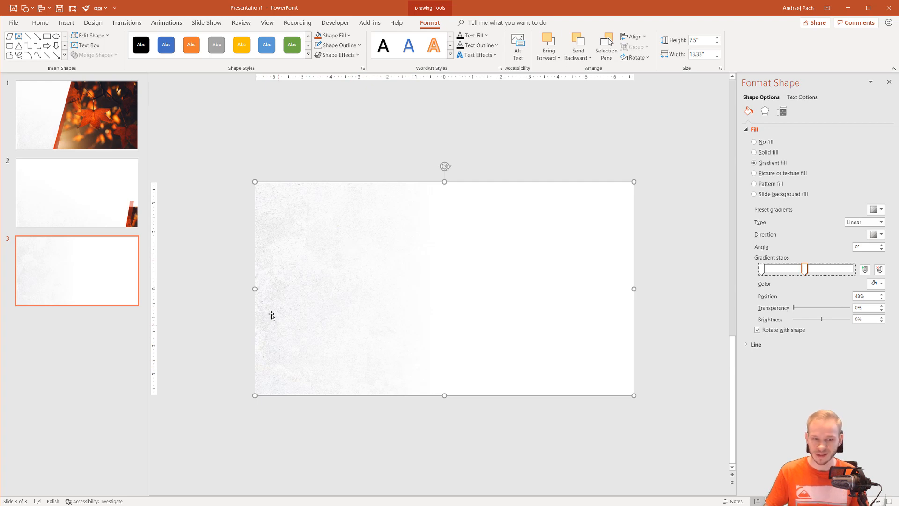
mouse_move(470, 388)
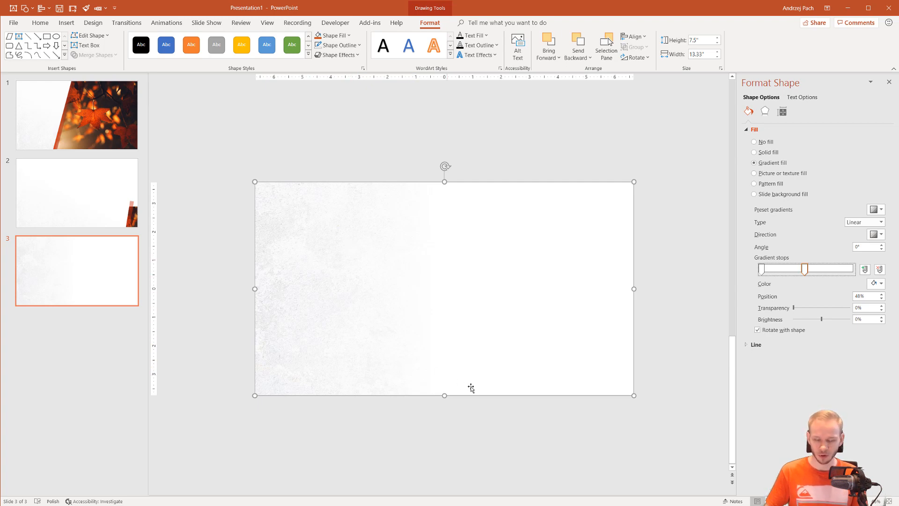
mouse_move(313, 354)
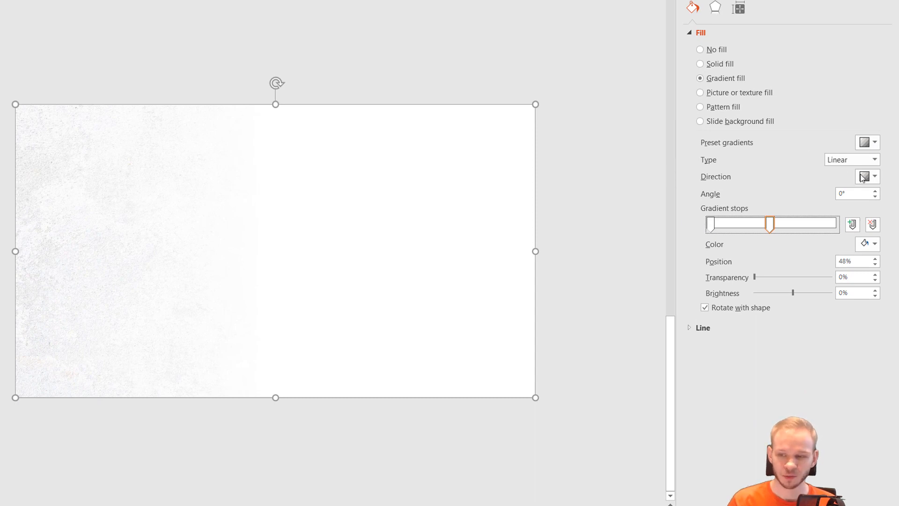
Raise the gradient angle to about 200° so texture fades in from the right.
click(867, 176)
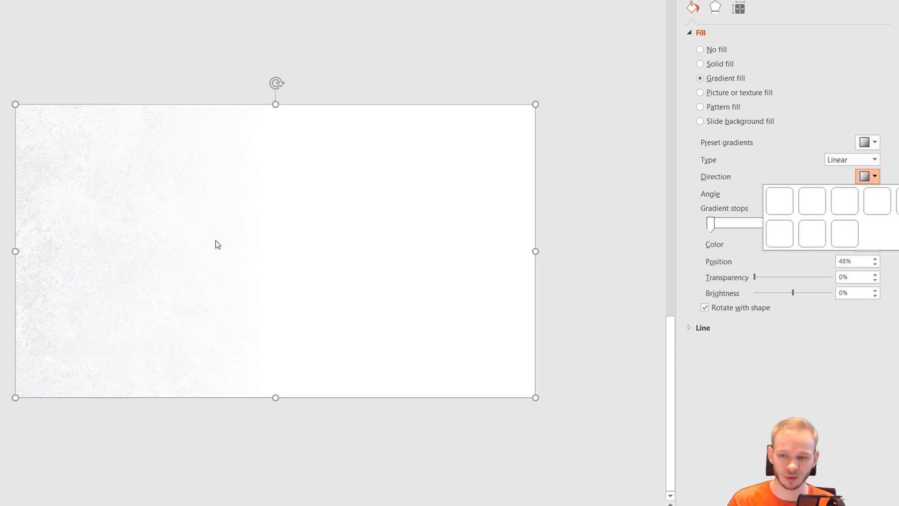
click(778, 200)
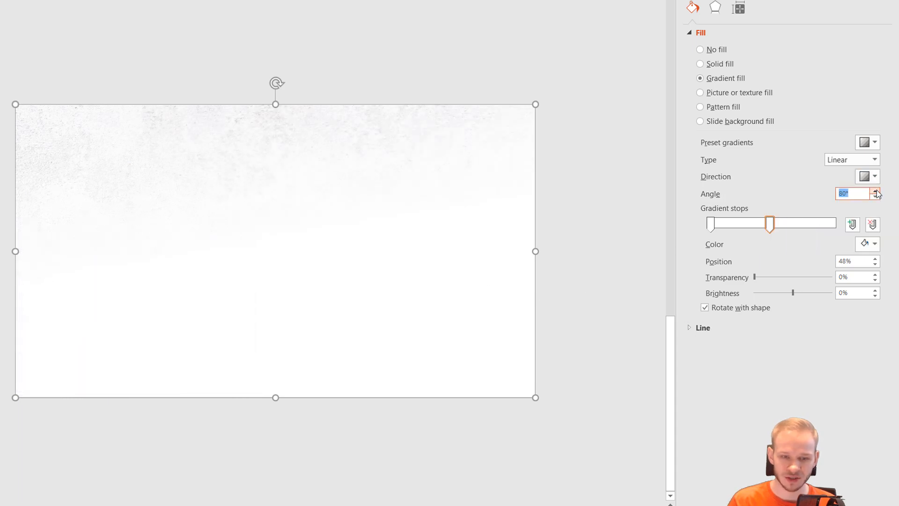
click(875, 191)
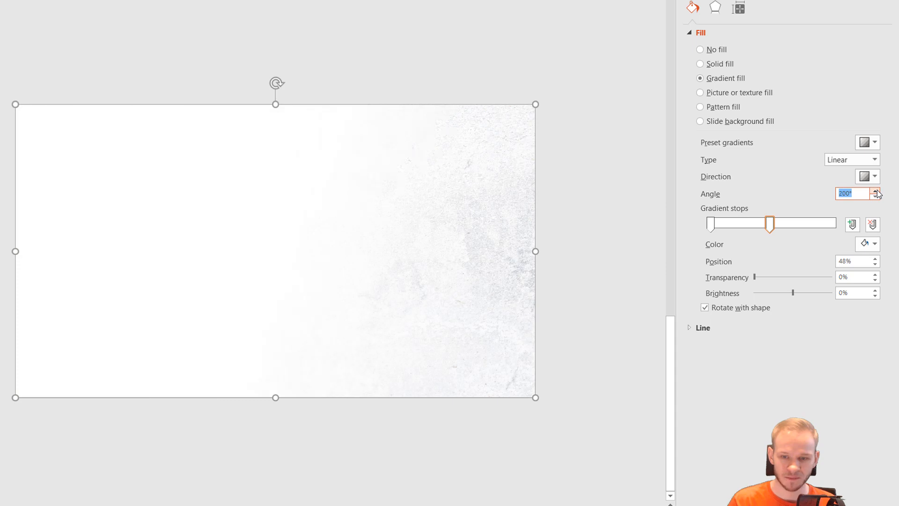
click(874, 190)
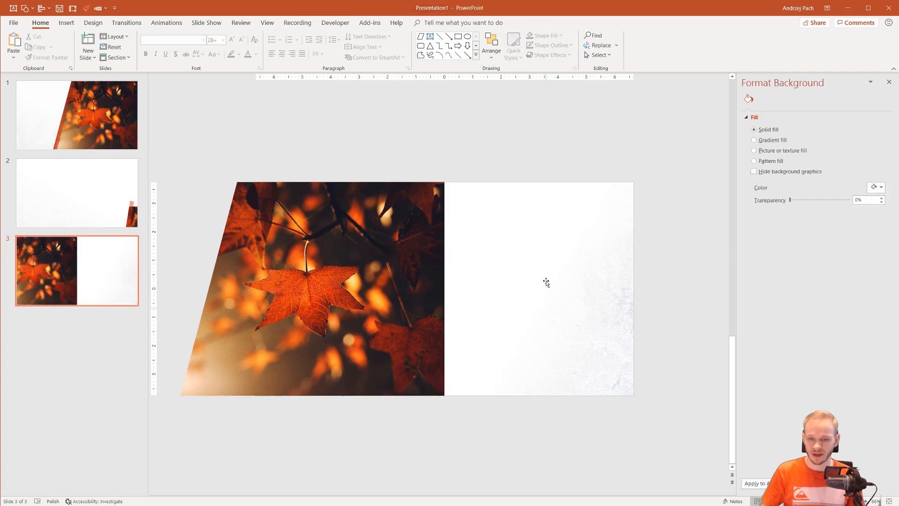
Select the white gradient overlay to set its angle to 310° beside the leaf photo.
click(539, 286)
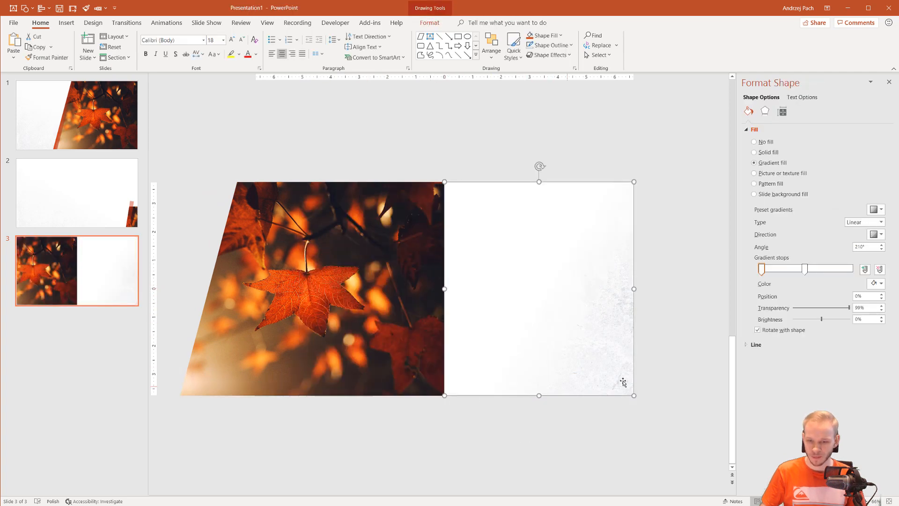
mouse_move(537, 353)
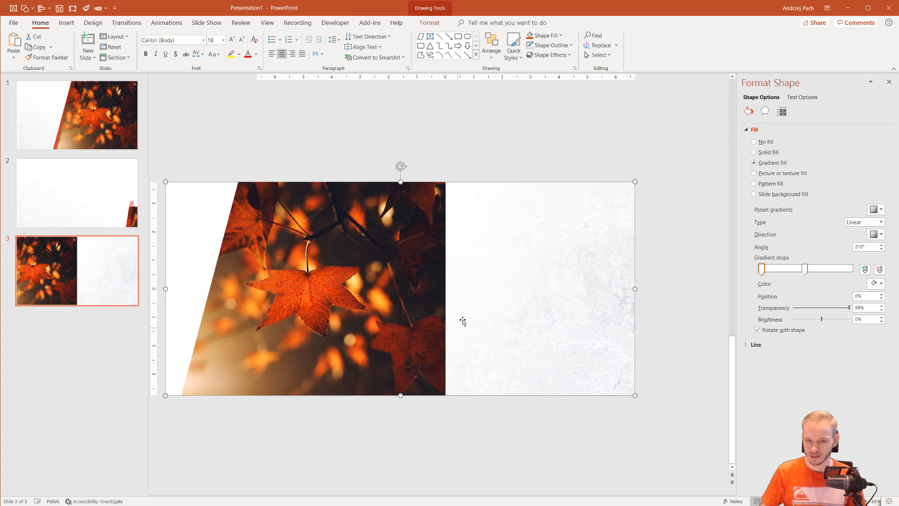
mouse_move(749, 290)
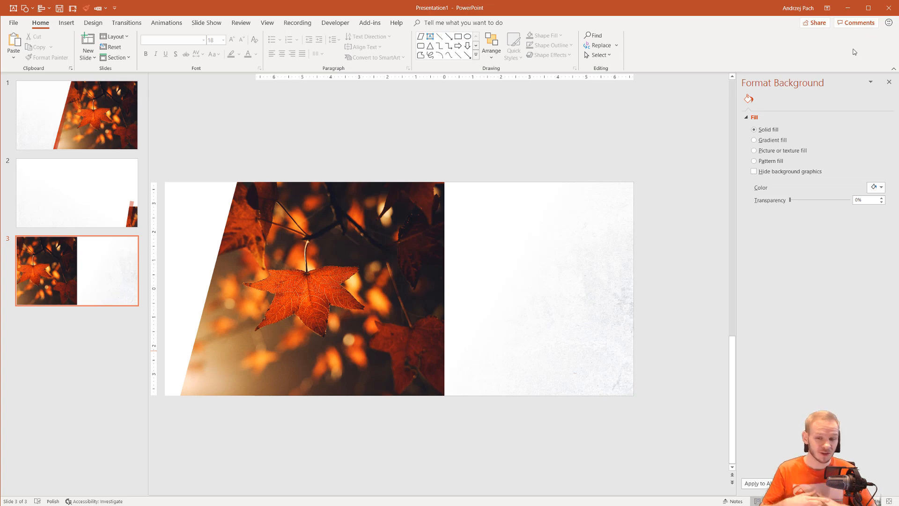
mouse_move(548, 234)
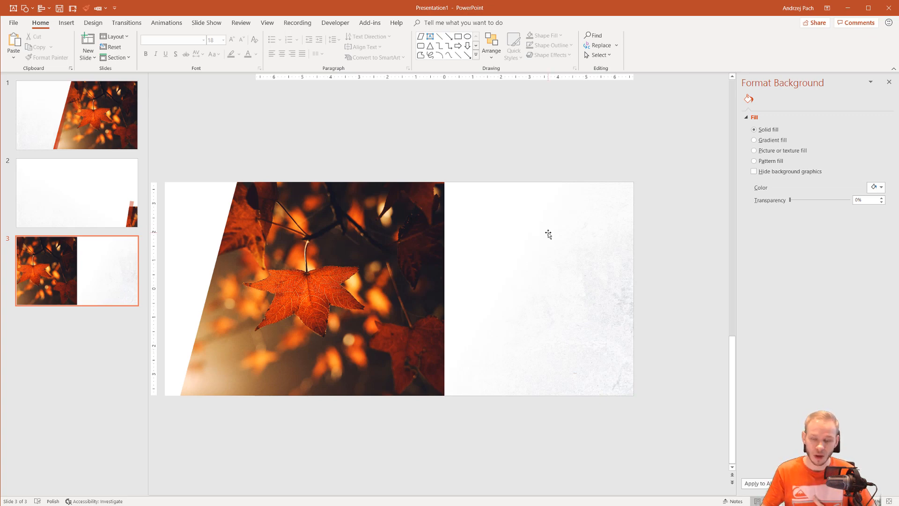
mouse_move(550, 224)
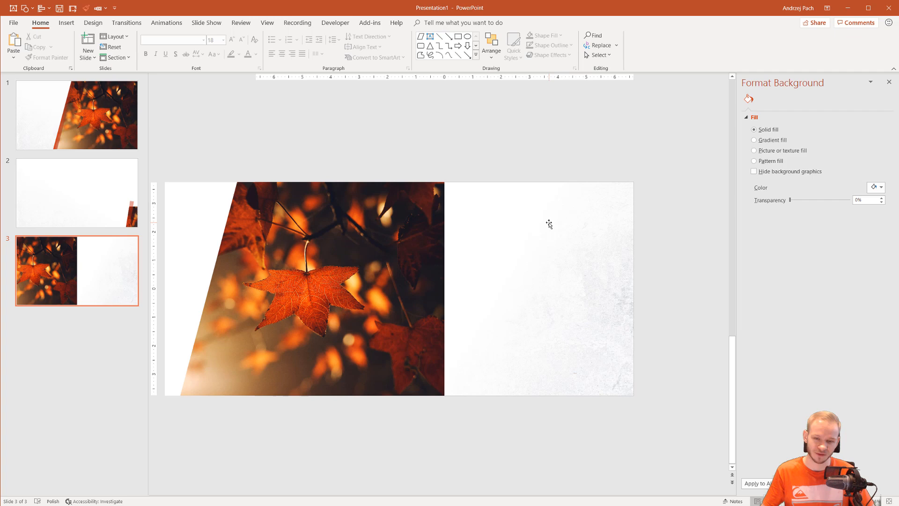
mouse_move(532, 168)
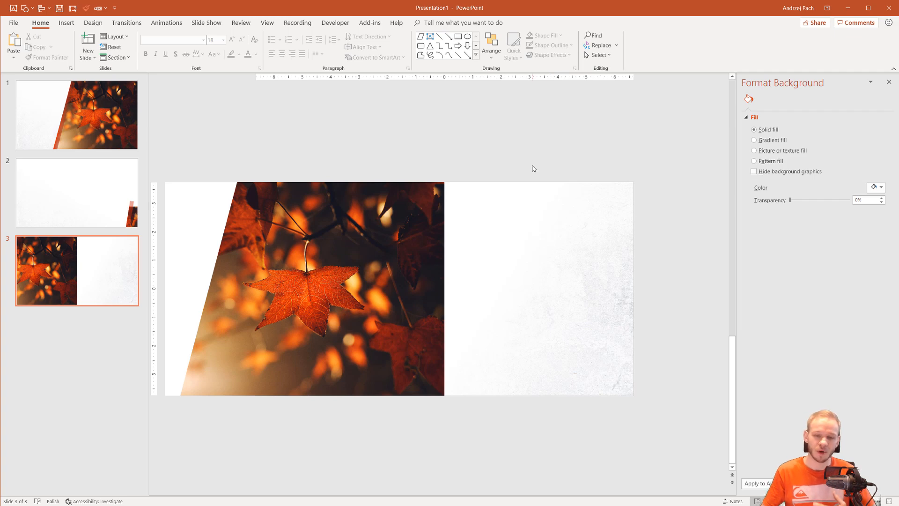
mouse_move(549, 163)
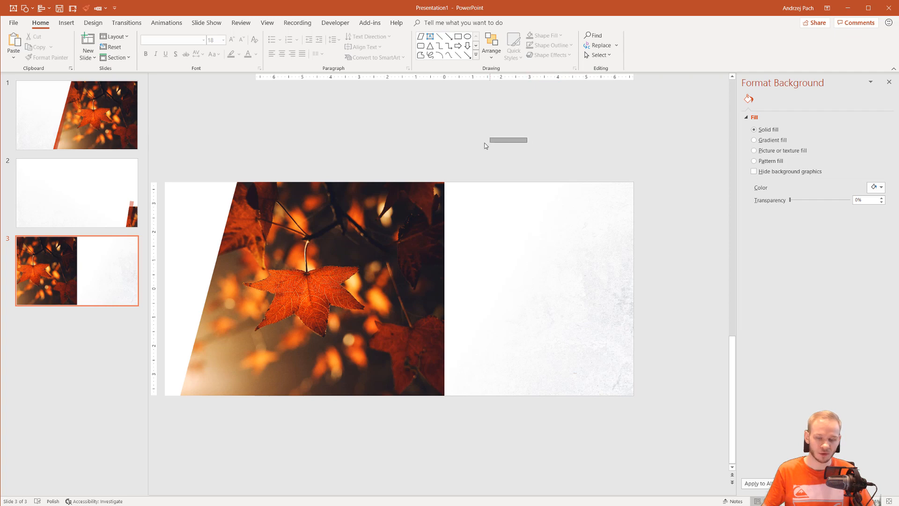
mouse_move(514, 162)
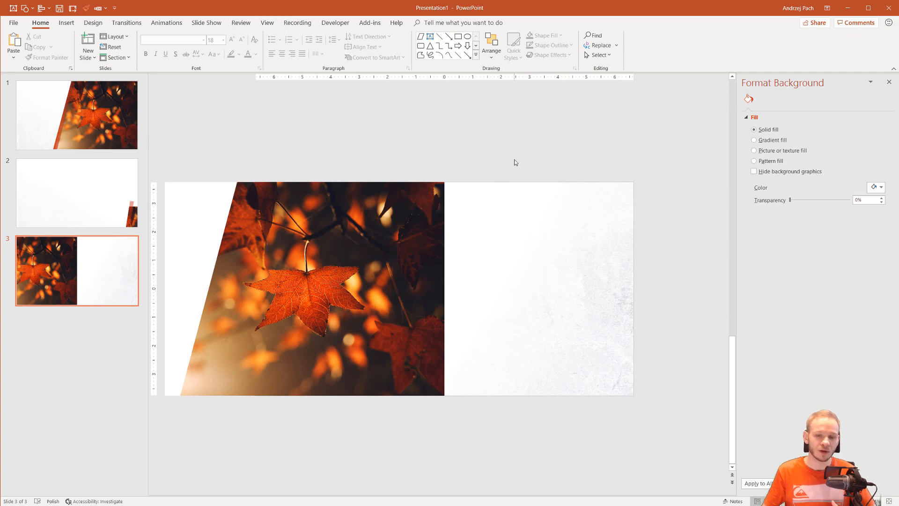
mouse_move(430, 148)
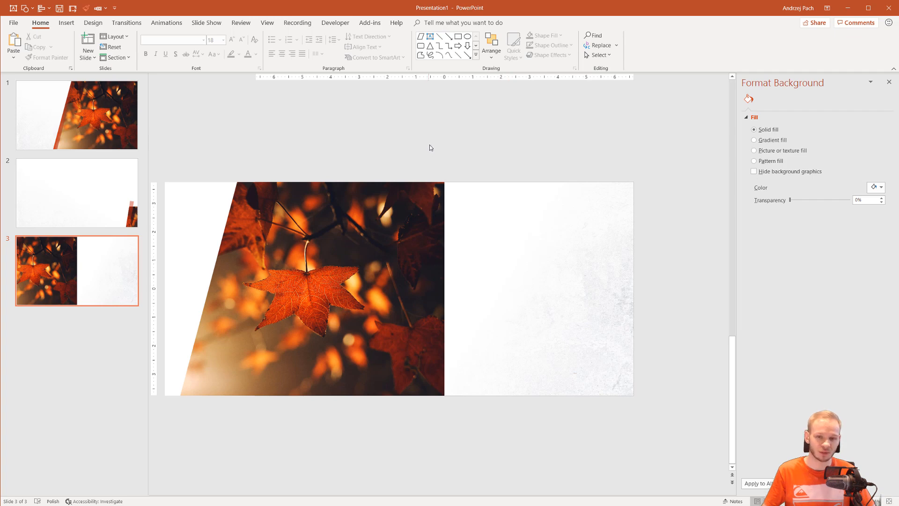
mouse_move(405, 138)
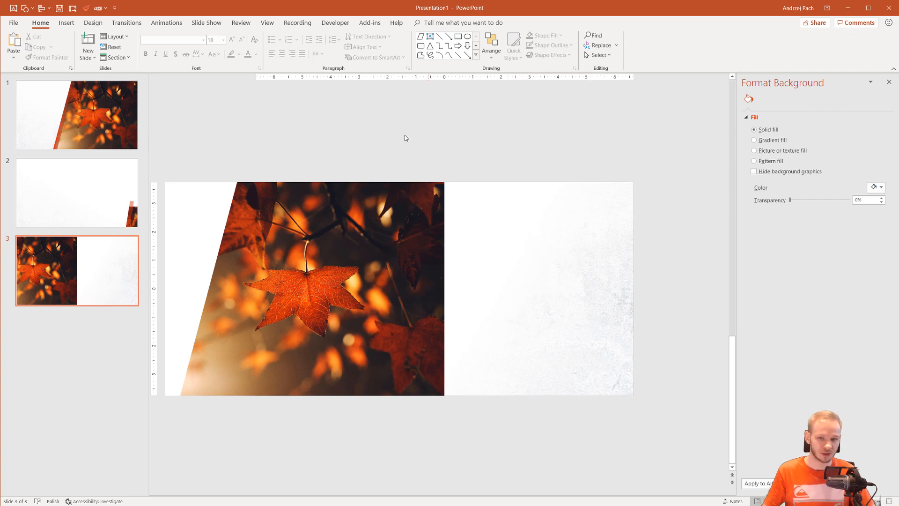
mouse_move(504, 168)
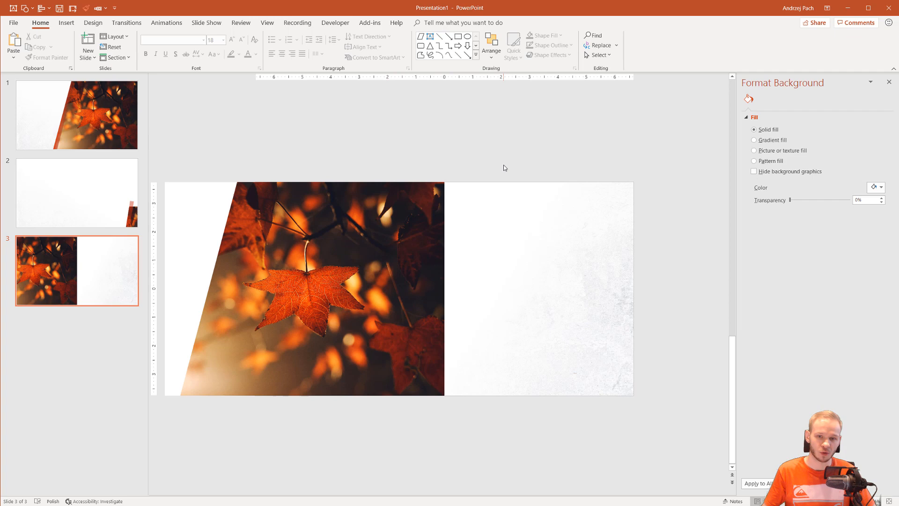
mouse_move(500, 167)
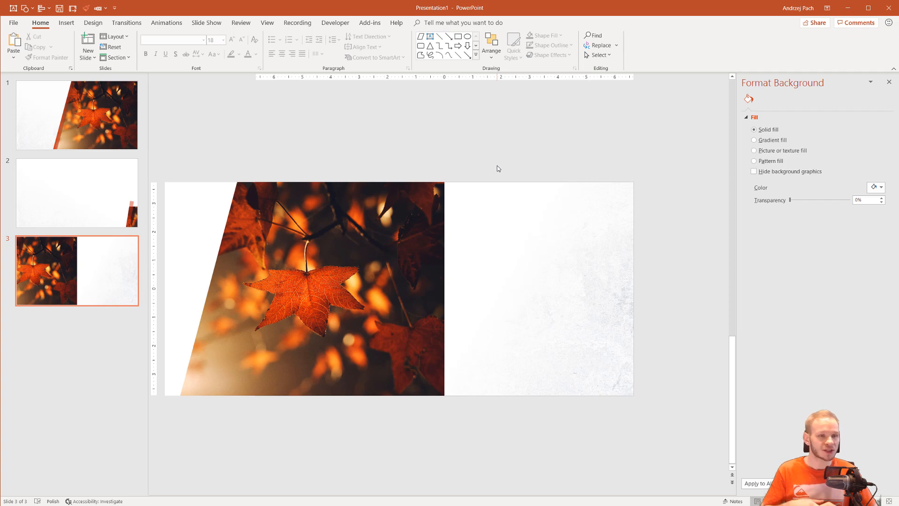
mouse_move(657, 219)
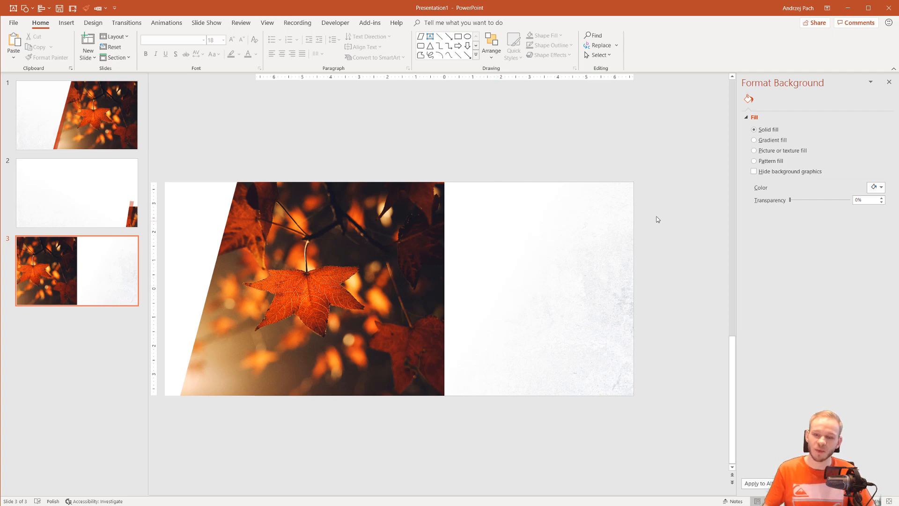
mouse_move(484, 394)
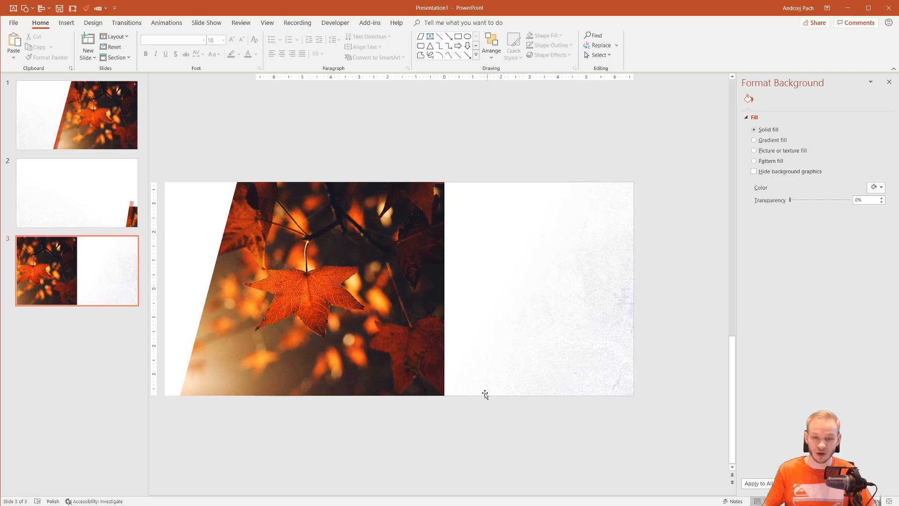
mouse_move(530, 377)
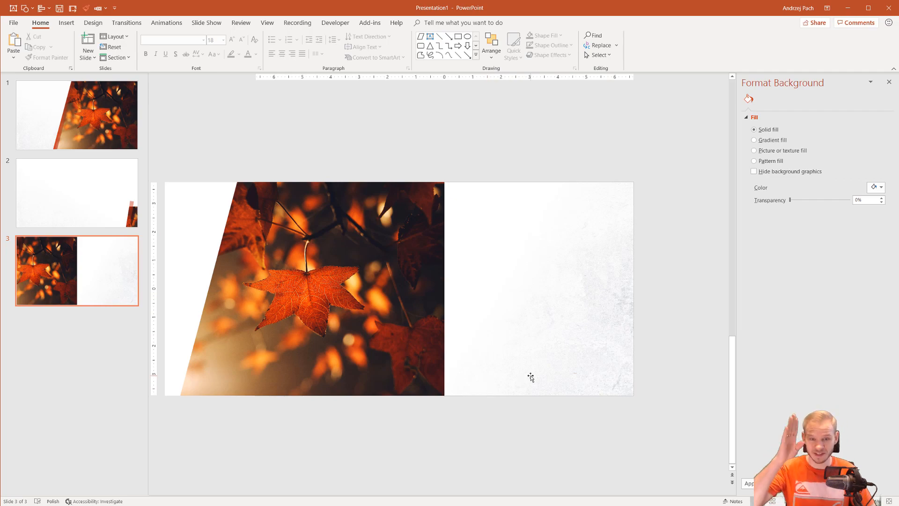